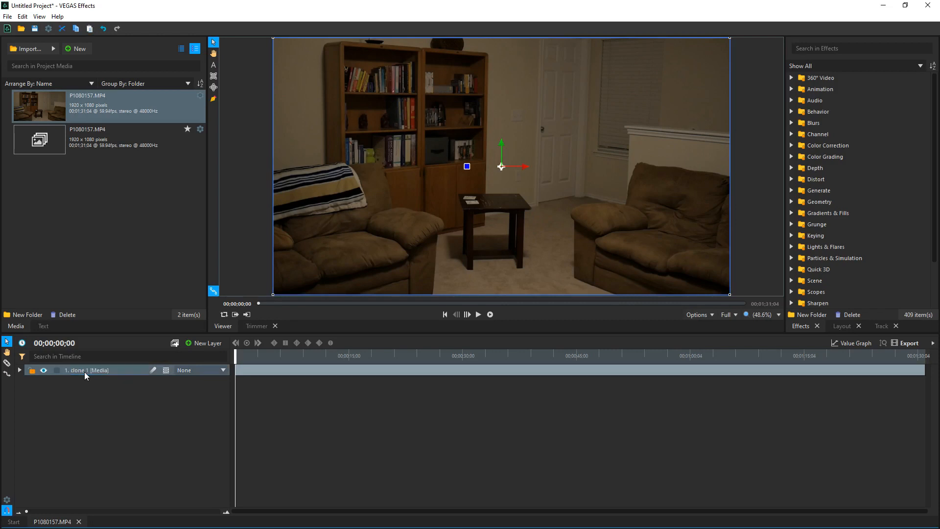
Step: Trim the clone 1 clip's end and scrub back through the armchair footage
{"action": "left_click", "coordinate": [471, 355]}
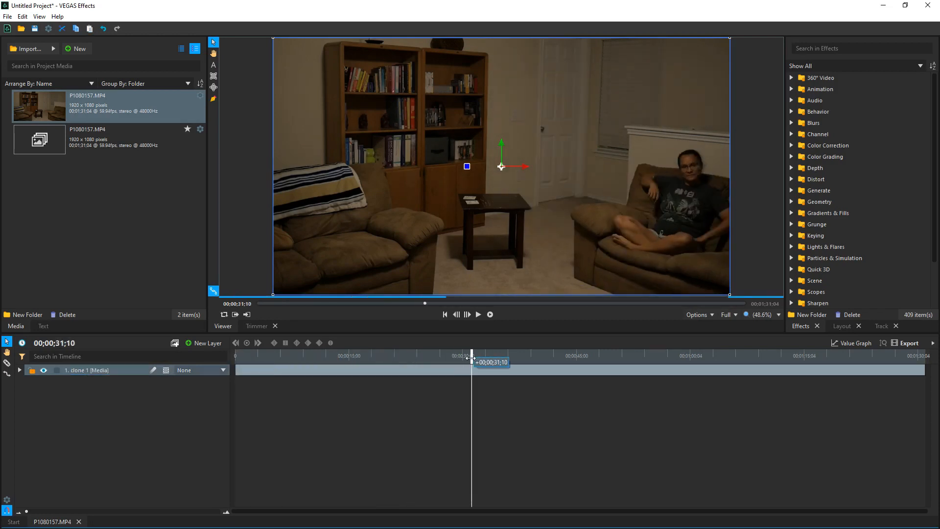
{"action": "left_click", "coordinate": [467, 313]}
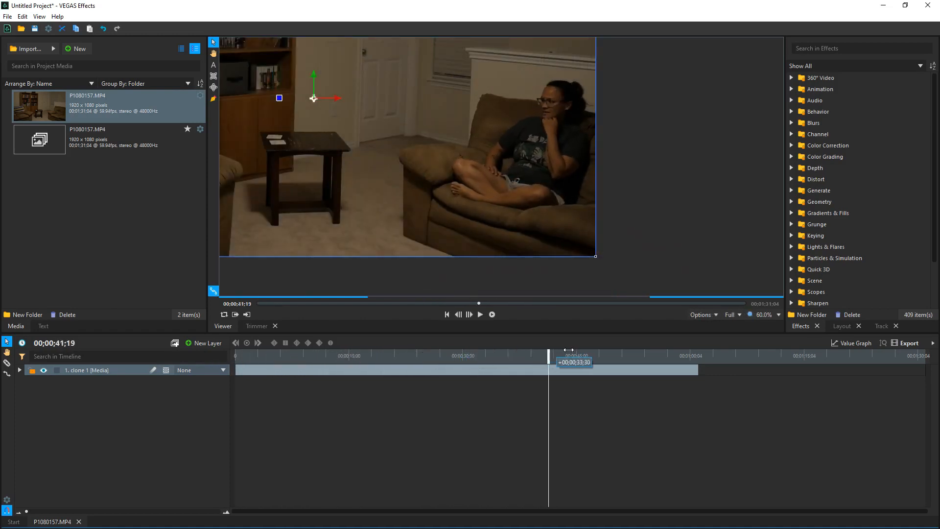
{"action": "left_click_drag", "start_coordinate": [548, 350], "coordinate": [299, 350]}
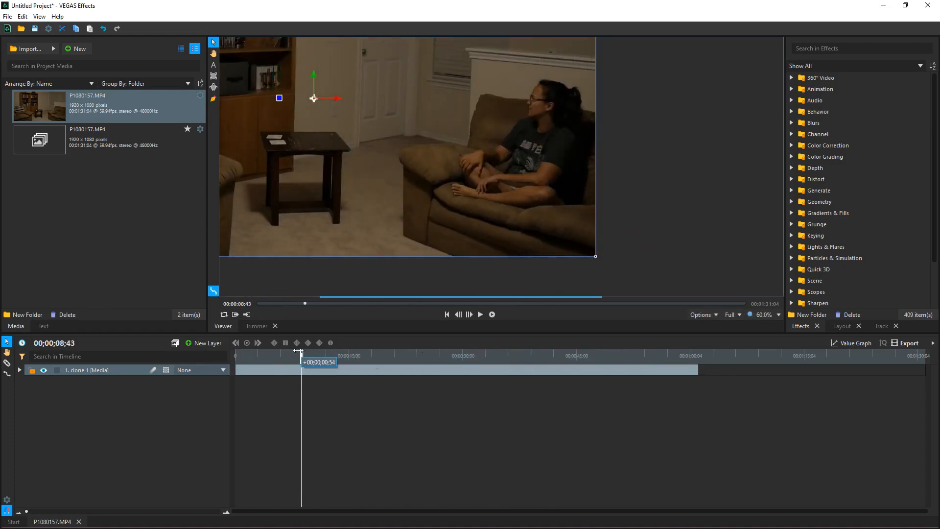
{"action": "left_click_drag", "start_coordinate": [300, 351], "coordinate": [292, 352]}
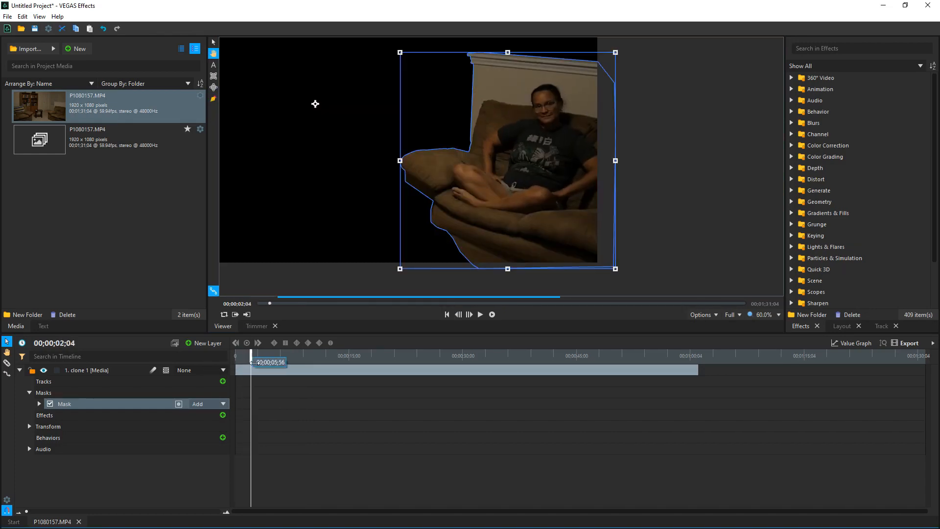
Step: Scrub the timeline to check the armchair mask at other moments
{"action": "left_click_drag", "start_coordinate": [270, 362], "coordinate": [316, 361]}
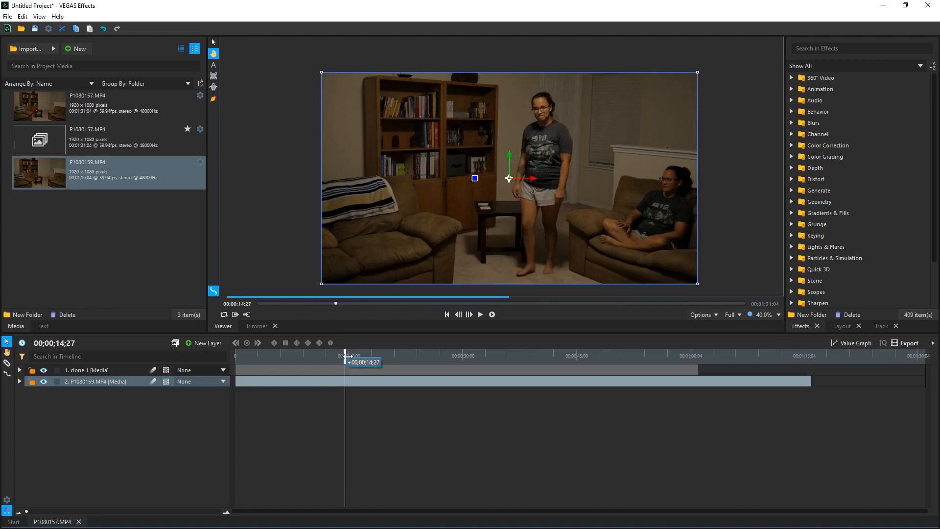
Step: Scrub to preview P1080159 and clone 1 playing together
{"action": "left_click_drag", "start_coordinate": [350, 355], "coordinate": [342, 355]}
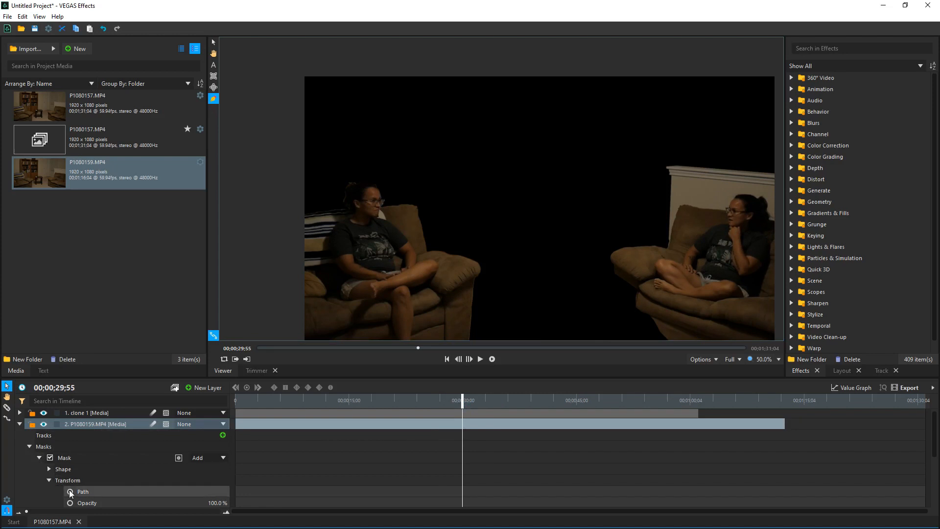
Step: Keyframe the mask path, moving its outline and head point onto the left-armchair woman
{"action": "left_click", "coordinate": [70, 491]}
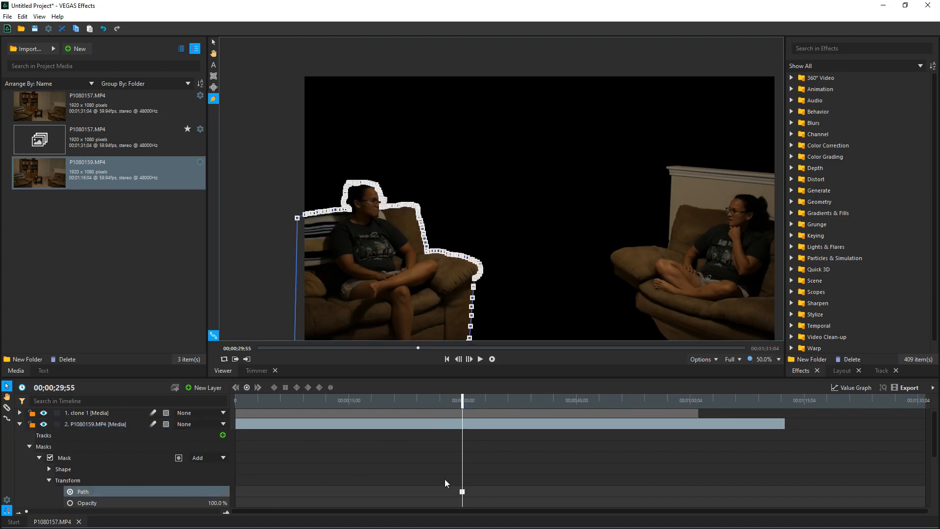
{"action": "left_click", "coordinate": [479, 358]}
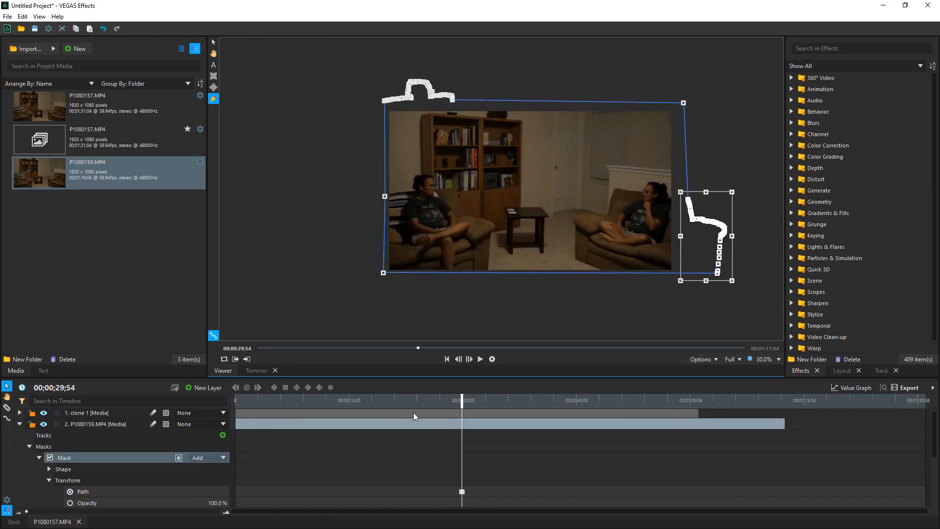
{"action": "left_click_drag", "start_coordinate": [462, 407], "coordinate": [277, 406]}
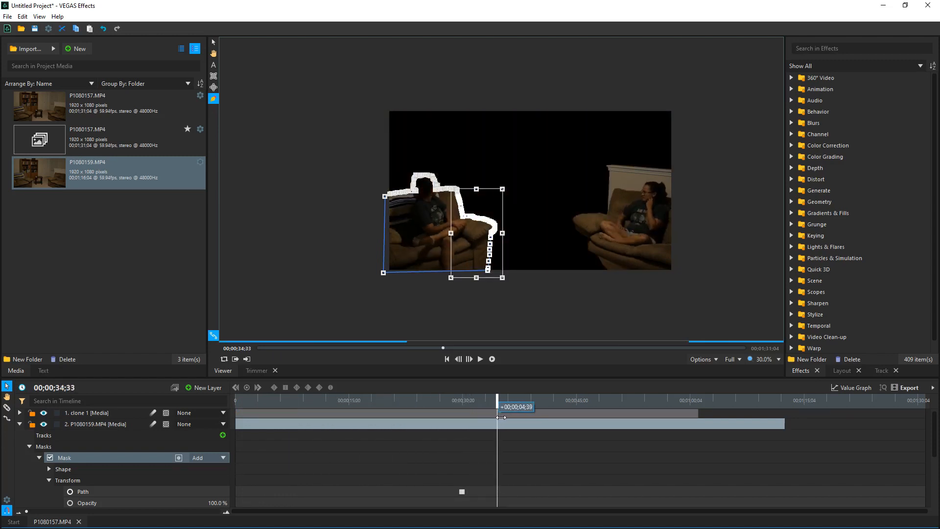
{"action": "left_click_drag", "start_coordinate": [499, 406], "coordinate": [487, 407]}
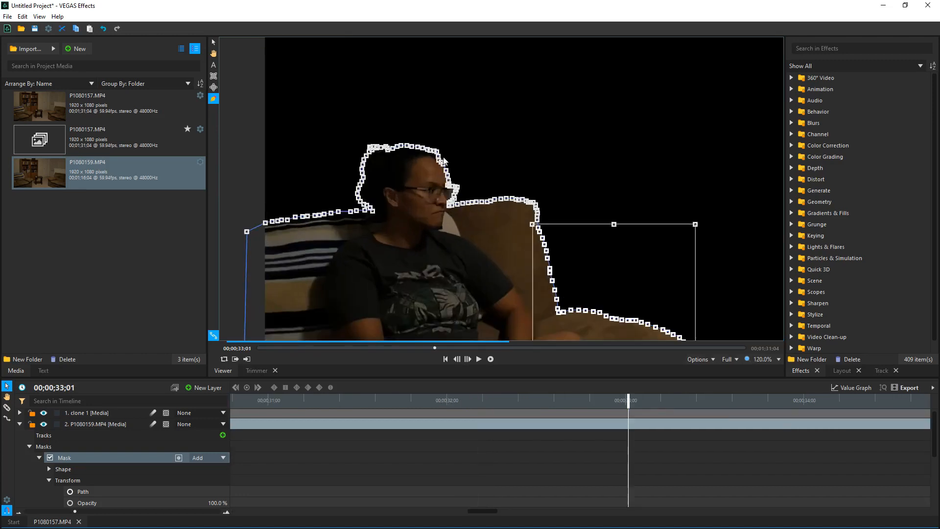
{"action": "left_click", "coordinate": [778, 359]}
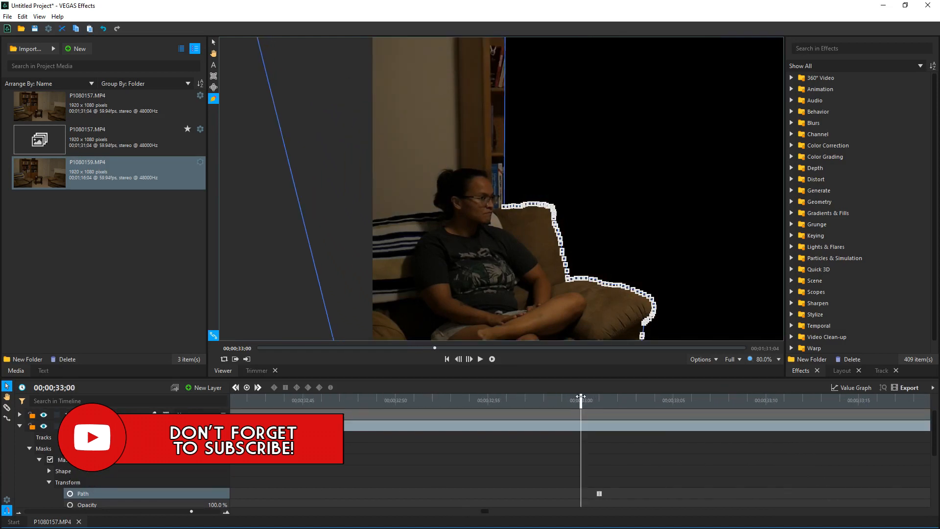
{"action": "left_click", "coordinate": [479, 359]}
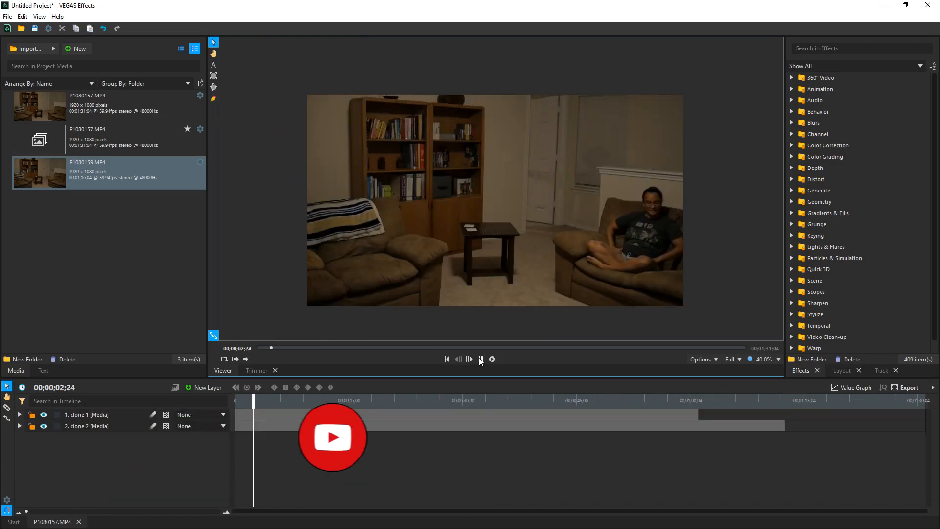
Step: Play back the two-clone composite, then rename the third layer
{"action": "left_click", "coordinate": [491, 358]}
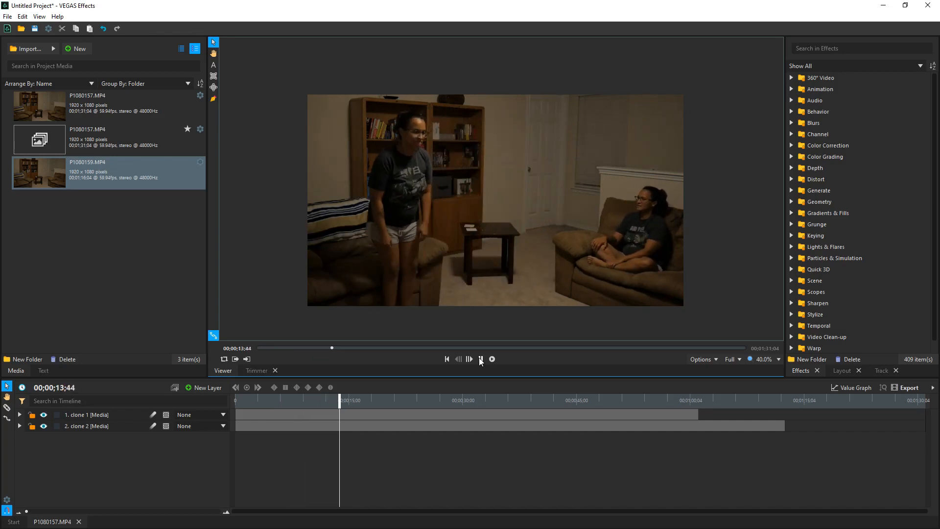
{"action": "left_click", "coordinate": [480, 358]}
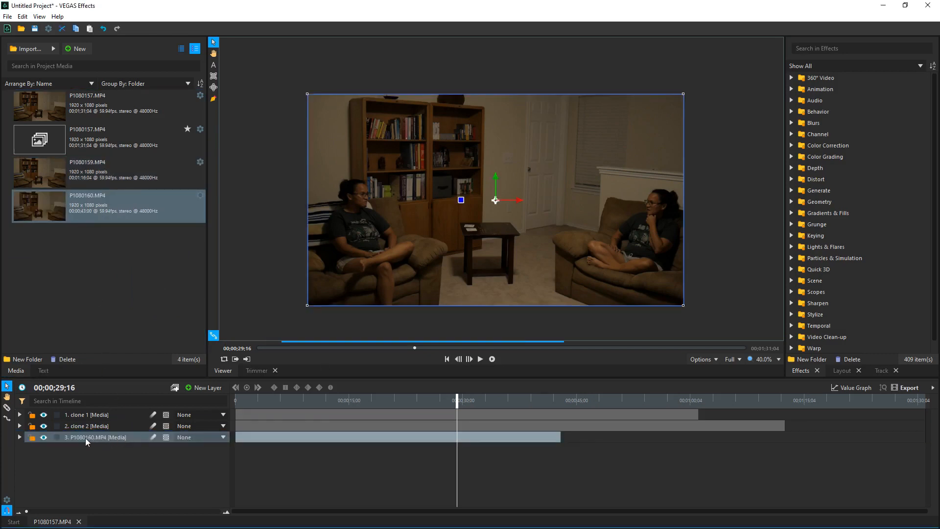
{"action": "double_click", "coordinate": [96, 436]}
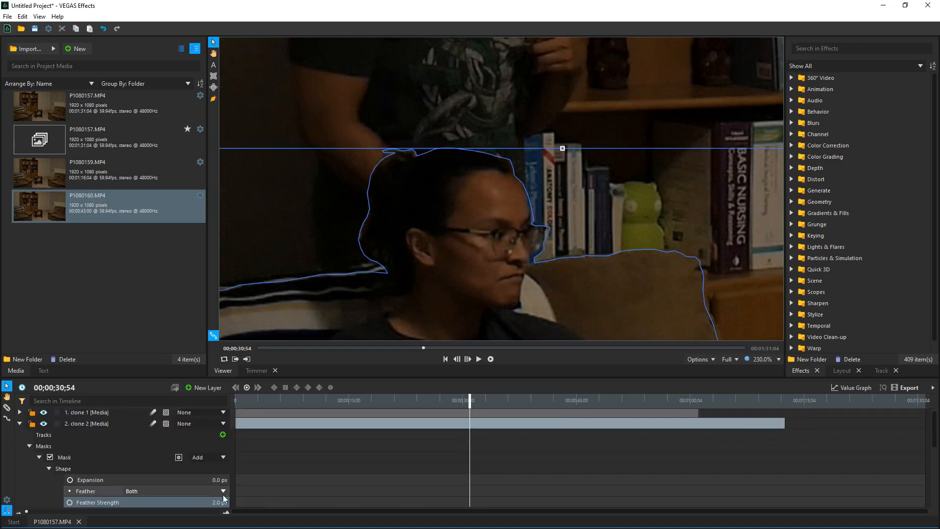
Step: Change clone 2's mask feather from Both to In, then select clone 1
{"action": "left_click", "coordinate": [222, 490]}
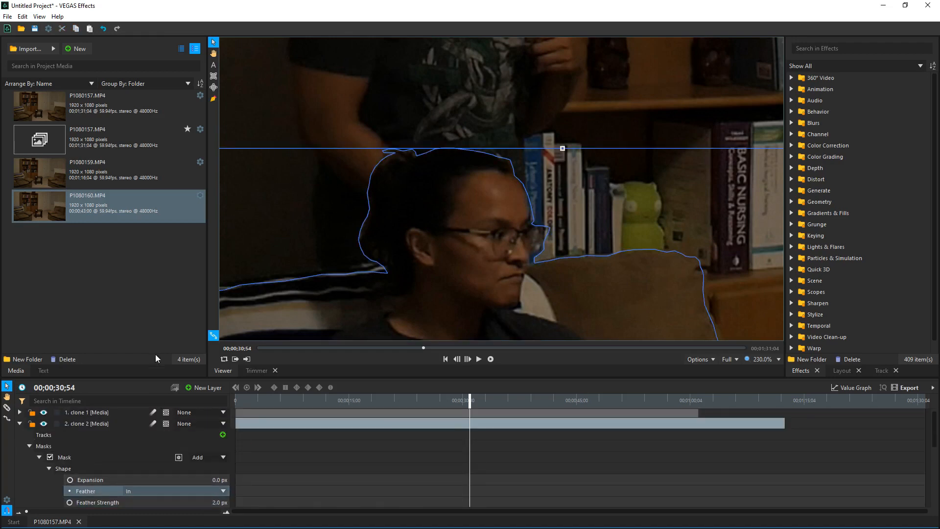
{"action": "left_click", "coordinate": [88, 412]}
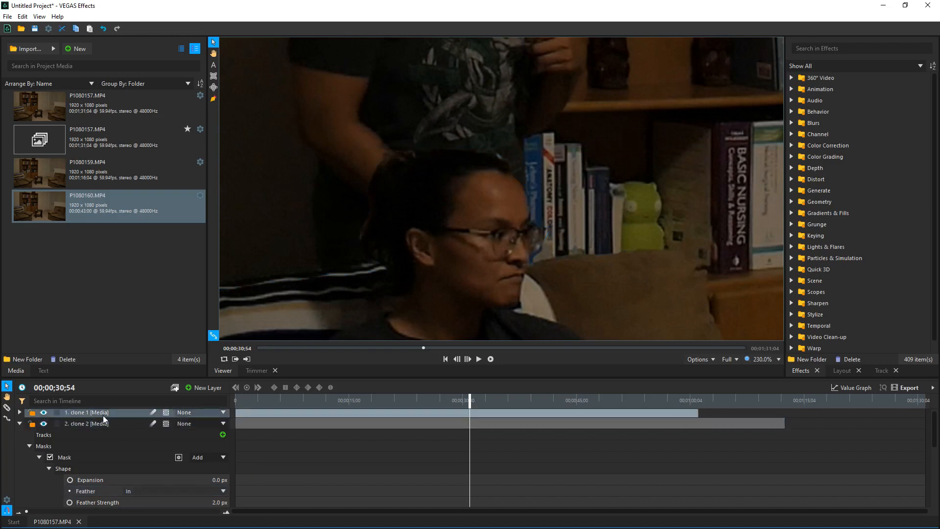
{"action": "mouse_move", "coordinate": [279, 259]}
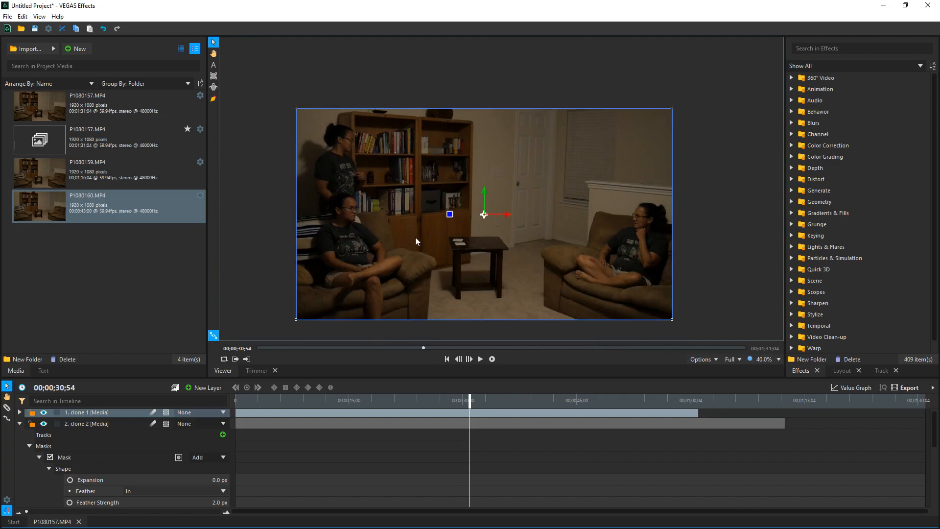
{"action": "left_click_drag", "start_coordinate": [461, 399], "coordinate": [408, 400]}
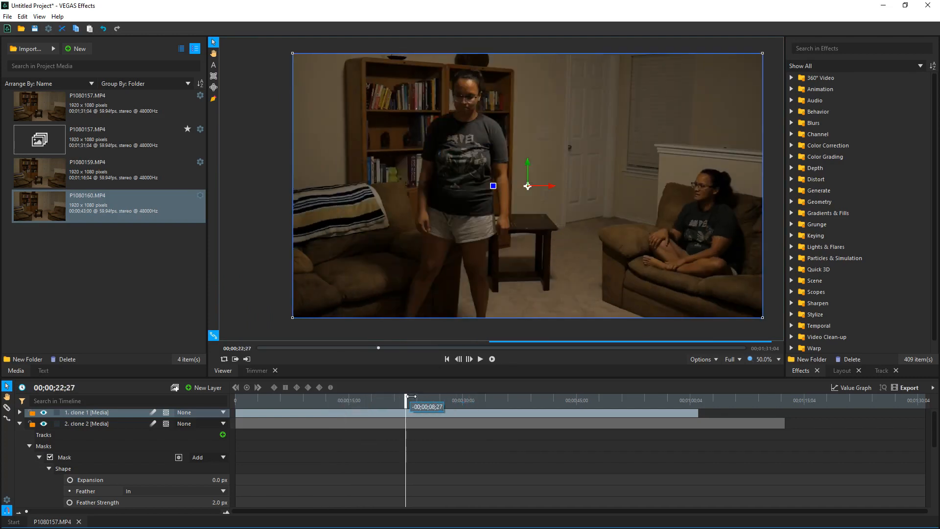
{"action": "left_click_drag", "start_coordinate": [408, 397], "coordinate": [470, 397]}
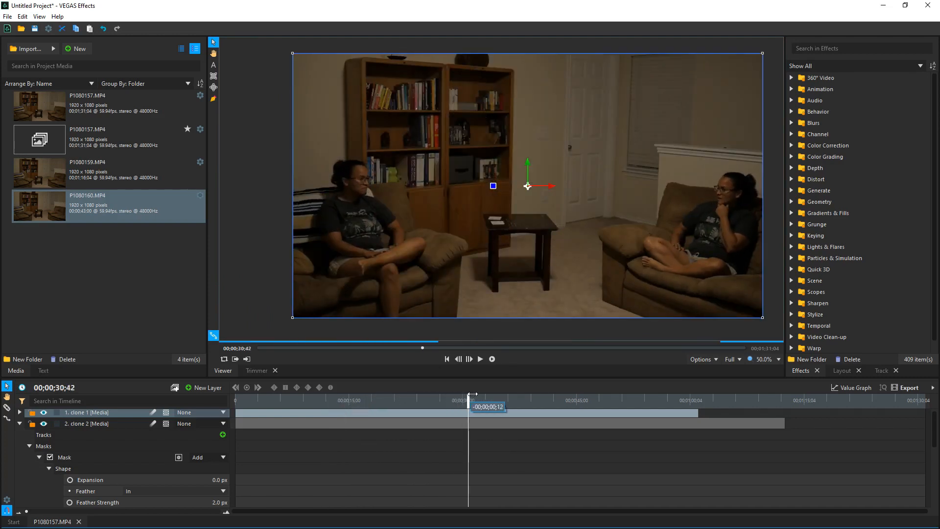
{"action": "left_click_drag", "start_coordinate": [473, 396], "coordinate": [516, 397]}
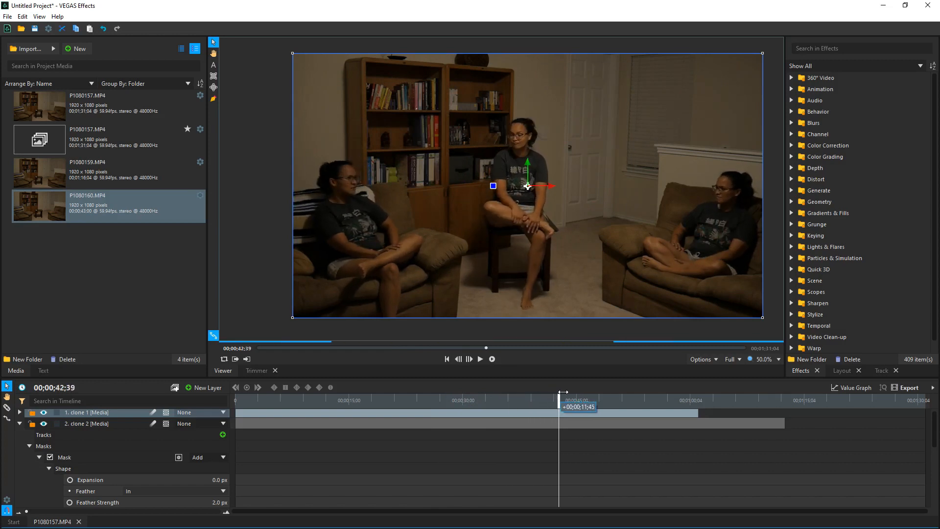
{"action": "left_click_drag", "start_coordinate": [561, 400], "coordinate": [656, 400]}
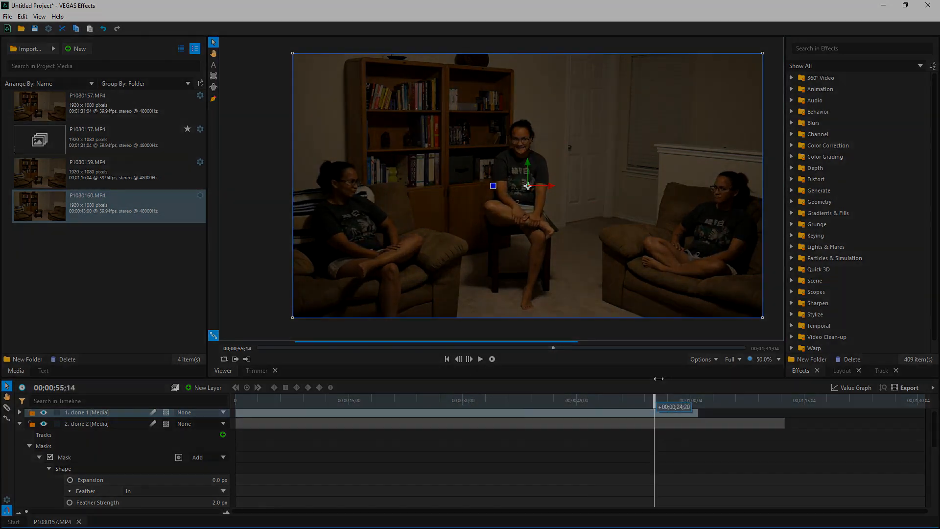